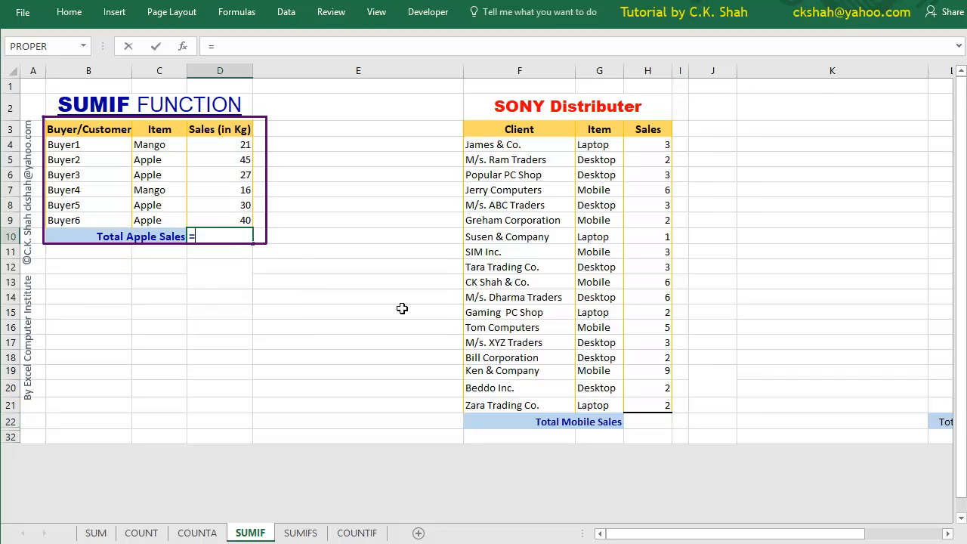
Enter =SUMIF(C4:C9,"Apple",D4:D9) in D10, giving Total Apple Sales of 142
{"action": "type", "text": "sumif("}
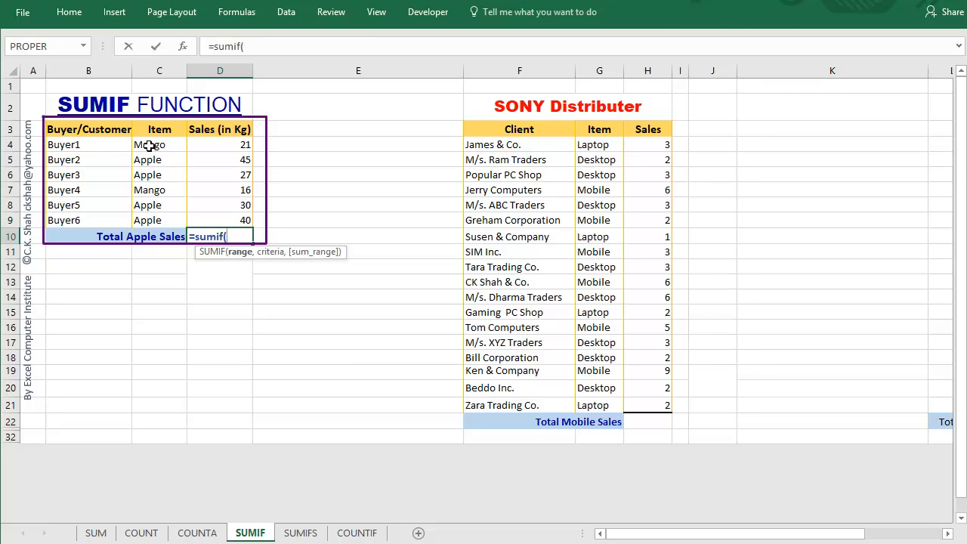
{"action": "left_click_drag", "start_coordinate": [159, 145], "coordinate": [158, 220]}
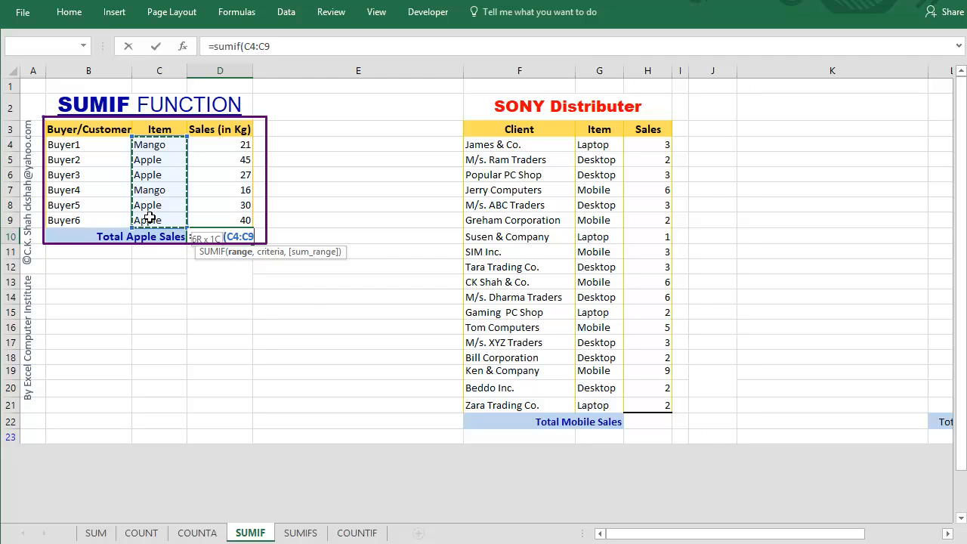
{"action": "type", "text": ","}
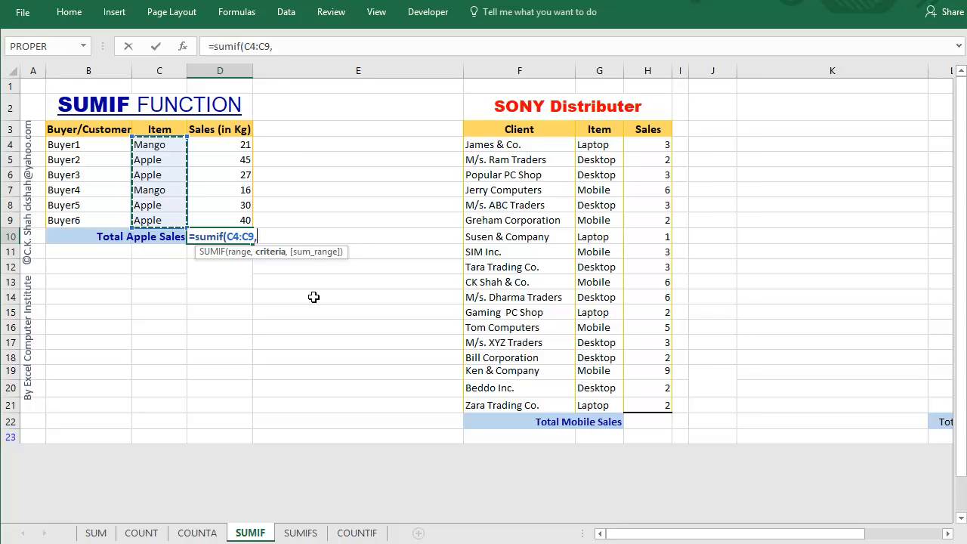
{"action": "type", "text": "\"Apple\","}
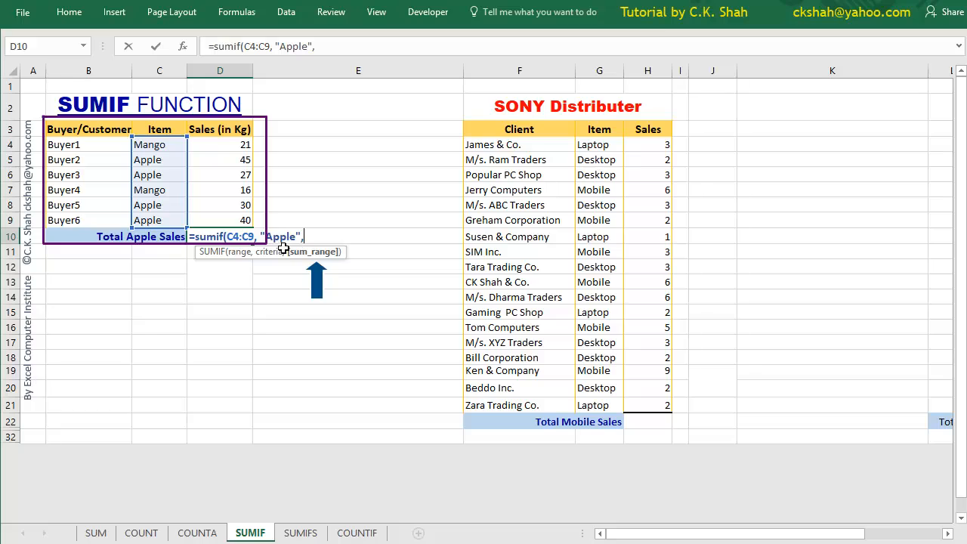
{"action": "left_click_drag", "start_coordinate": [220, 145], "coordinate": [221, 205]}
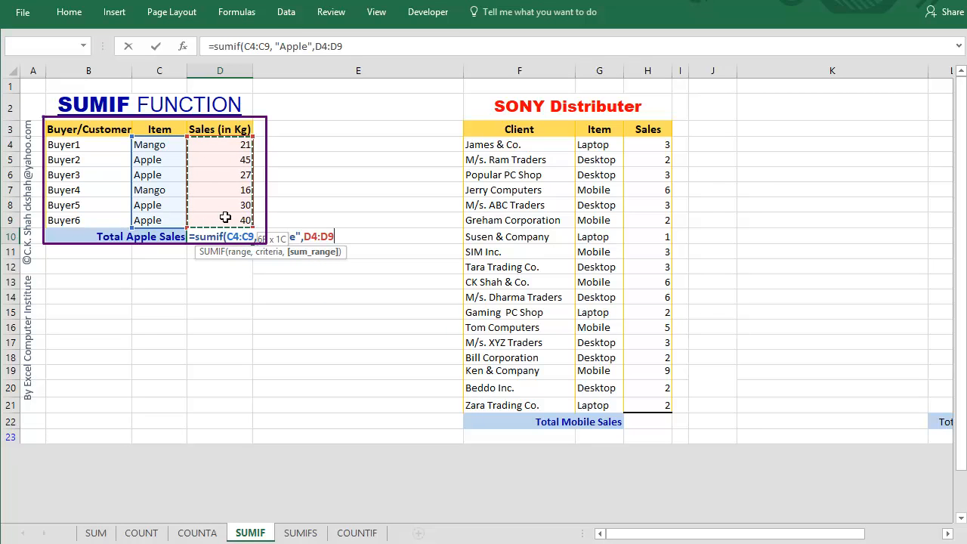
{"action": "key", "text": "Return"}
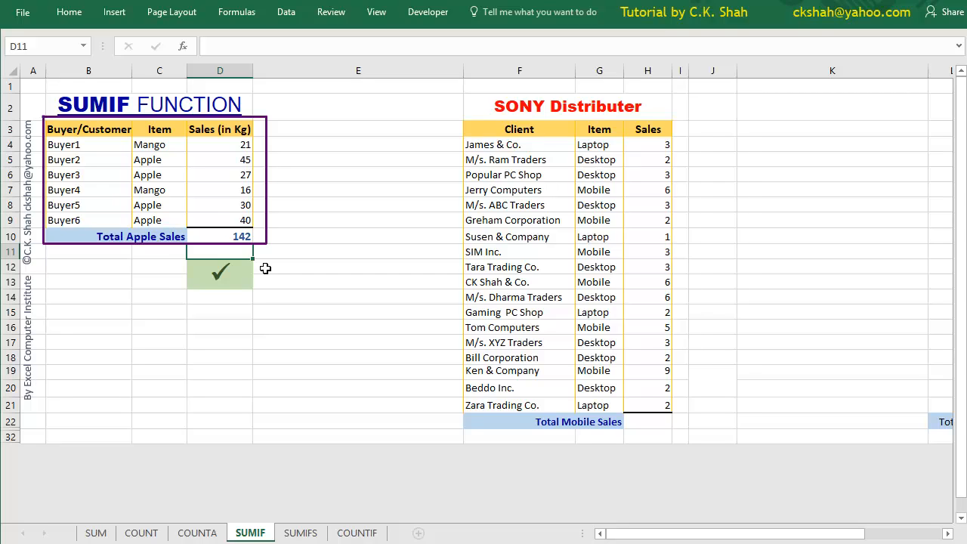
Enter =SUMIF(G4:G21,"Mobile",H4:H21) in H22, giving Total Mobile Sales of 81
{"action": "left_click", "coordinate": [646, 422]}
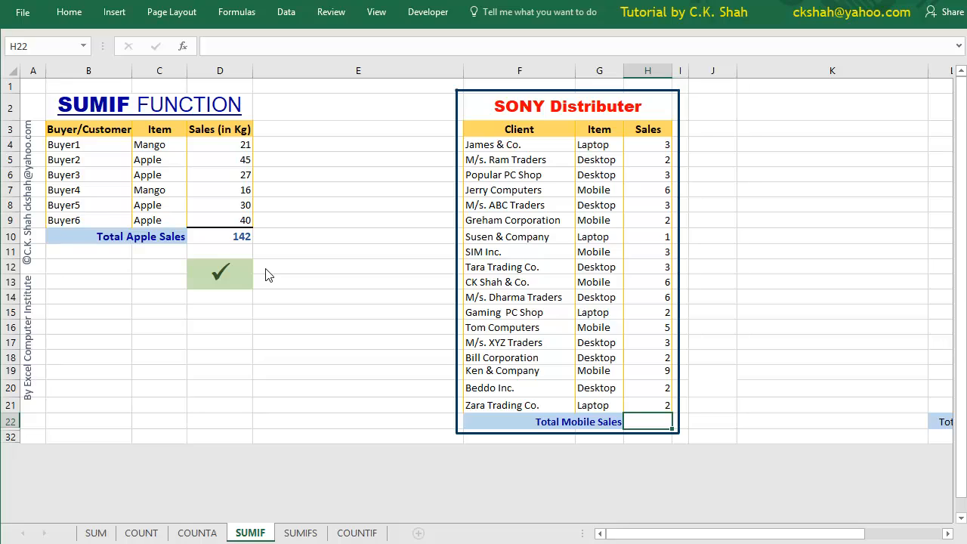
{"action": "mouse_move", "coordinate": [735, 435]}
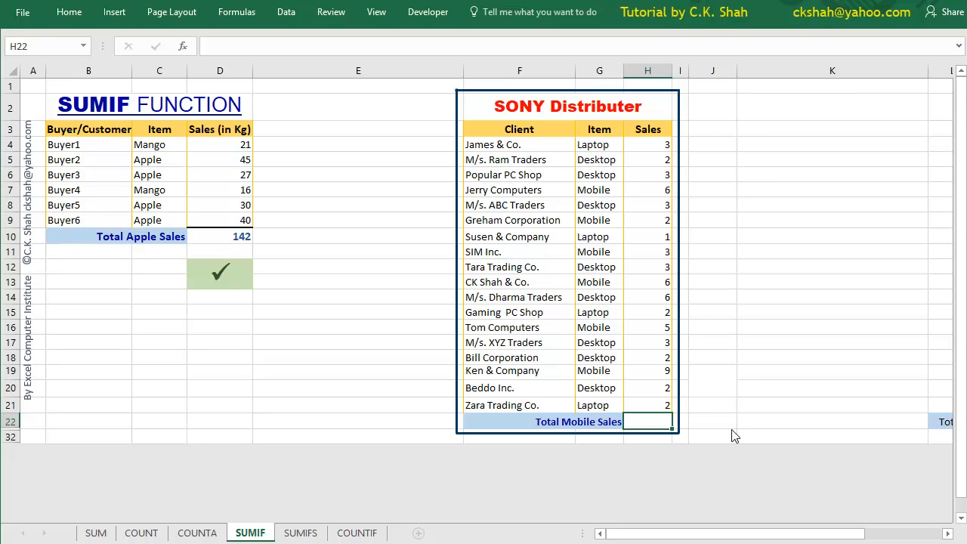
{"action": "left_click", "coordinate": [598, 175]}
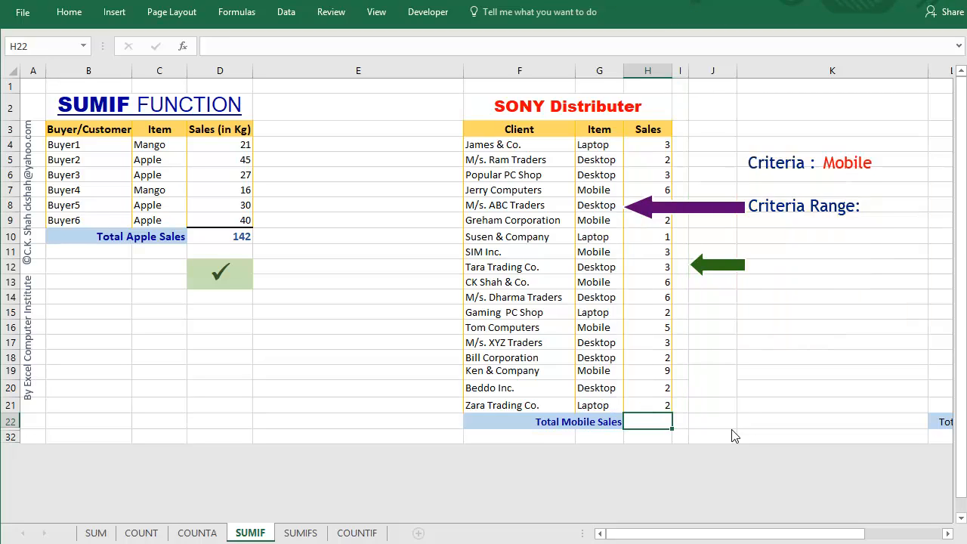
{"action": "type", "text": "=sum"}
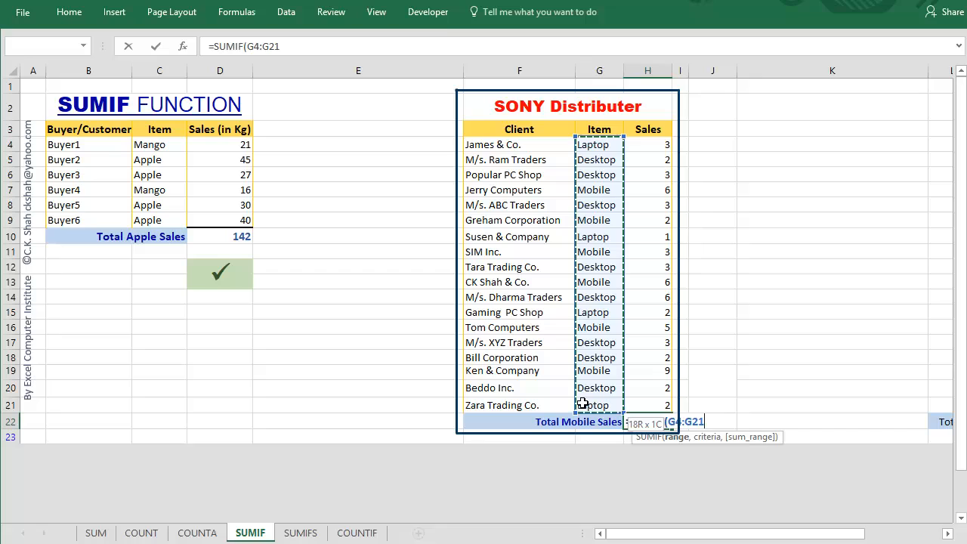
{"action": "type", "text": ", \"Mo"}
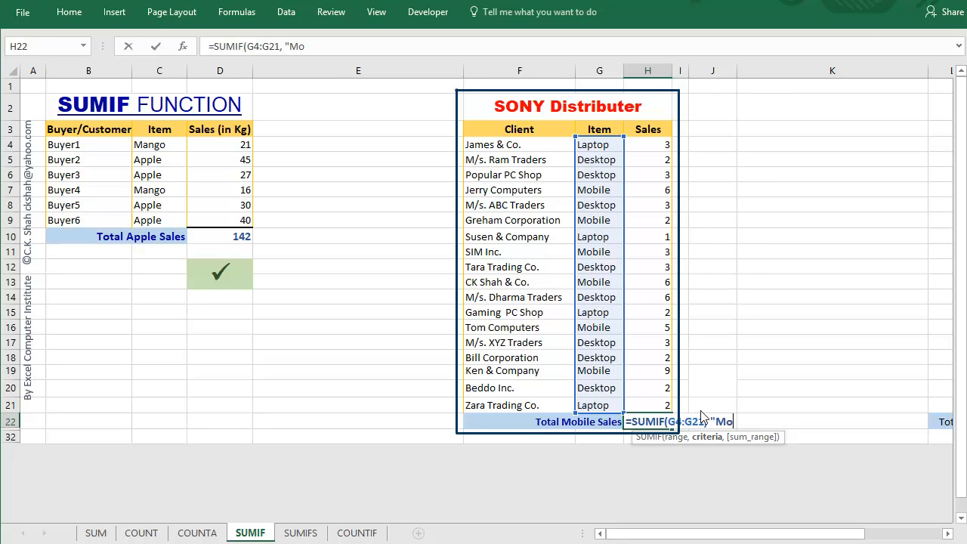
{"action": "type", "text": "bile\""}
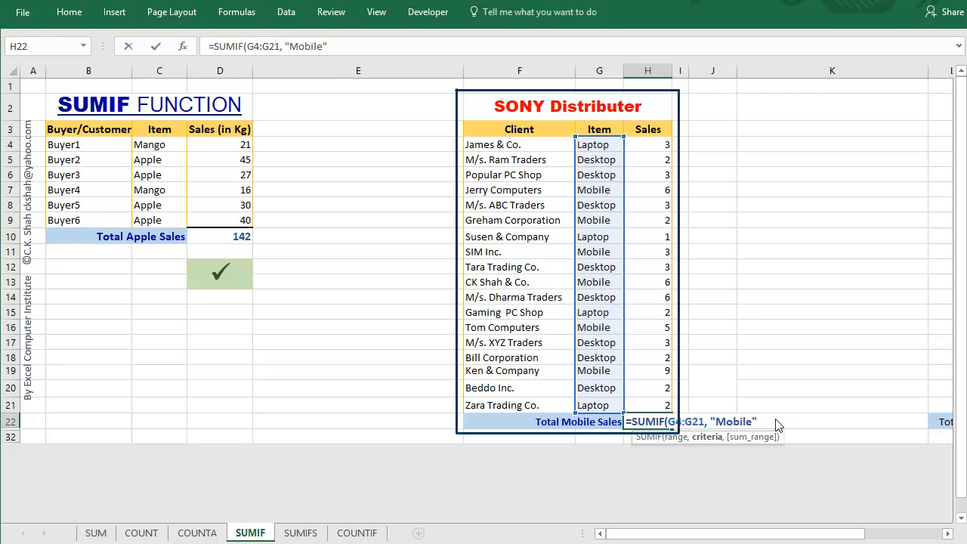
{"action": "left_click", "coordinate": [647, 145]}
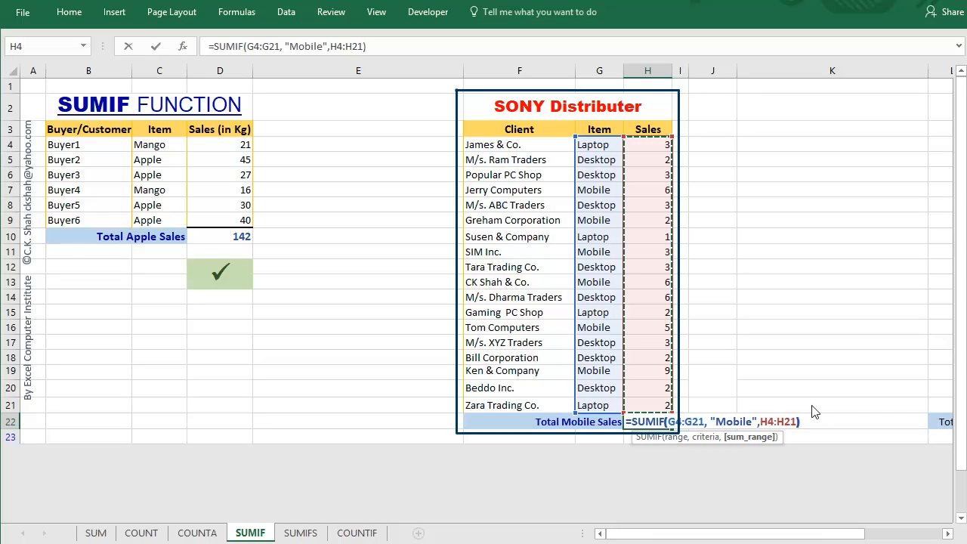
{"action": "mouse_move", "coordinate": [828, 417]}
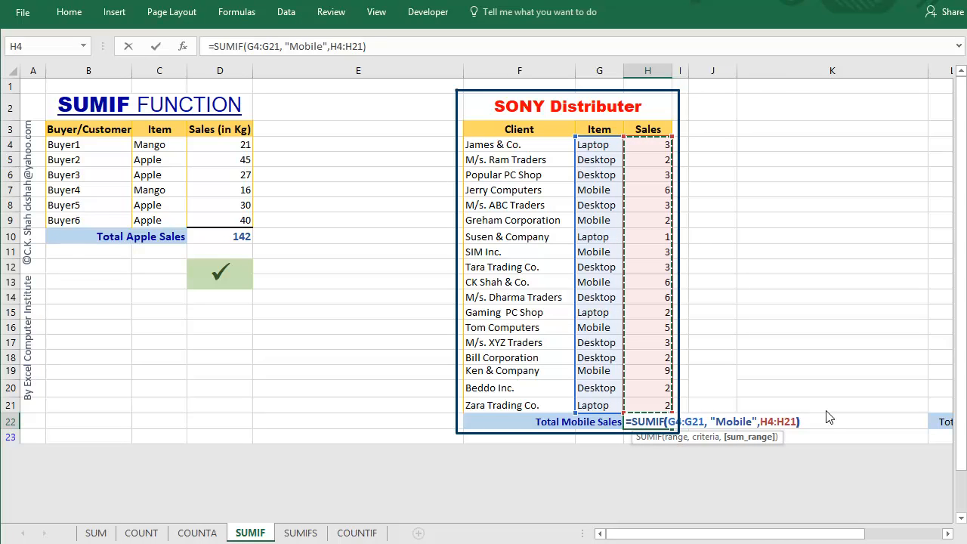
{"action": "key", "text": "Return"}
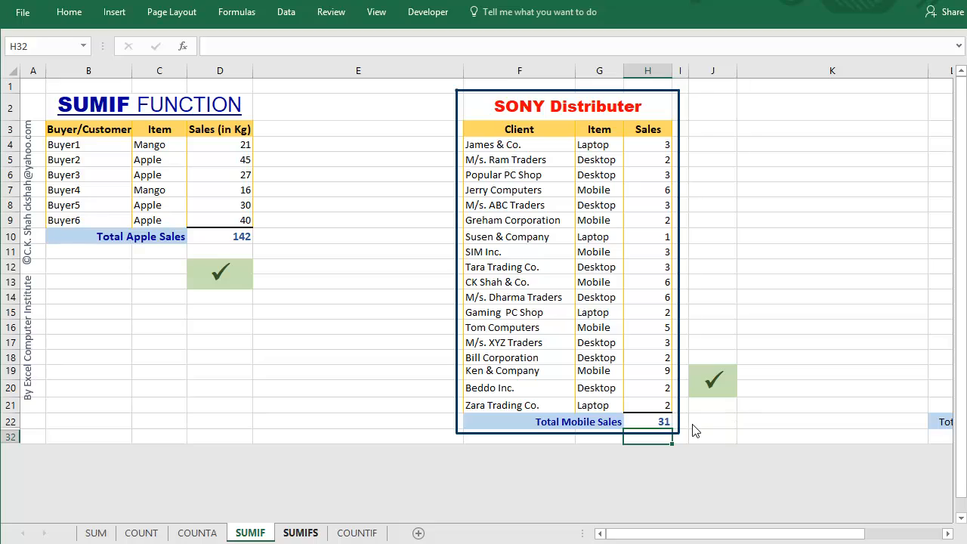
Switch to the SUMIFS sheet holding the salesman quantity tables
{"action": "left_click", "coordinate": [299, 532]}
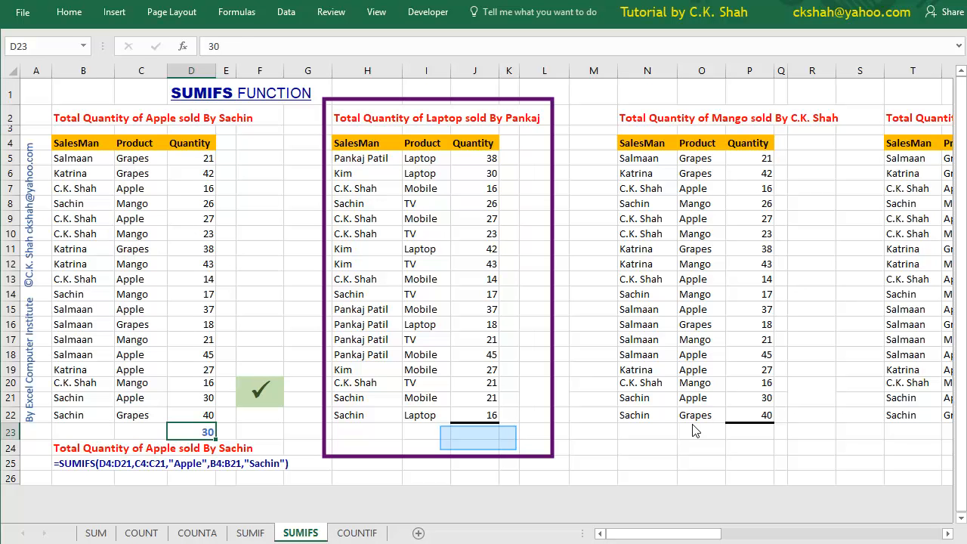
{"action": "mouse_move", "coordinate": [322, 527]}
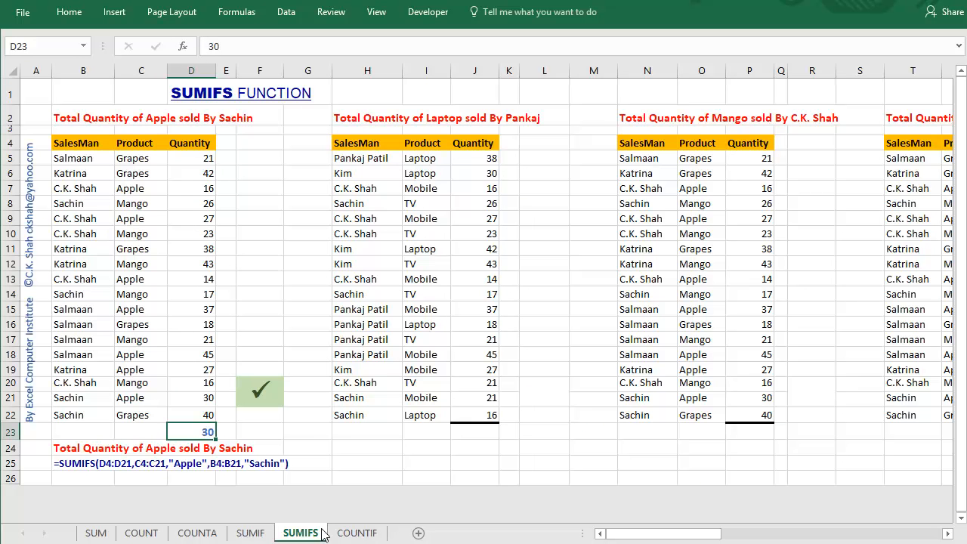
Enter =SUMIFS(J5:J22,I5:I22,"Laptop",H5:H22,"Pankaj") in J23, which returns 0
{"action": "left_click", "coordinate": [471, 431]}
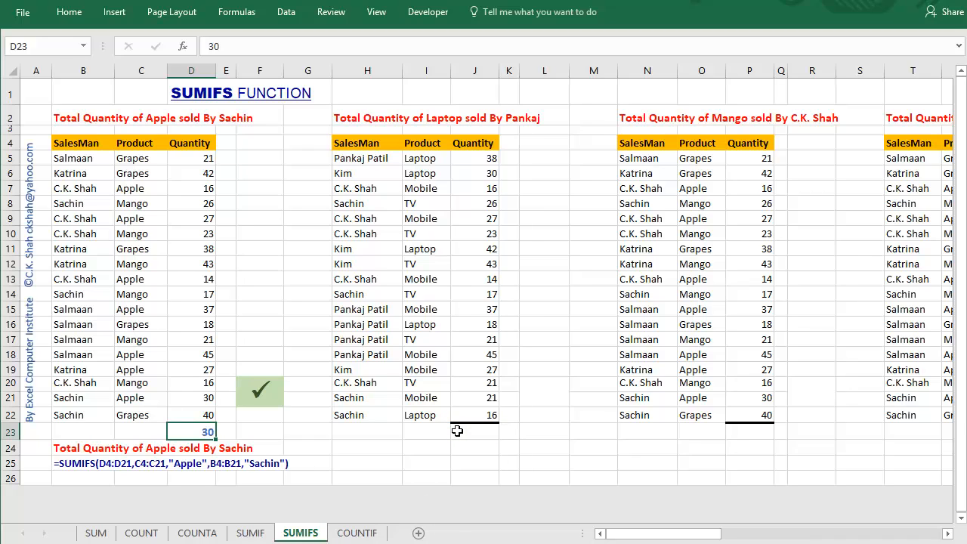
{"action": "type", "text": "=sumi"}
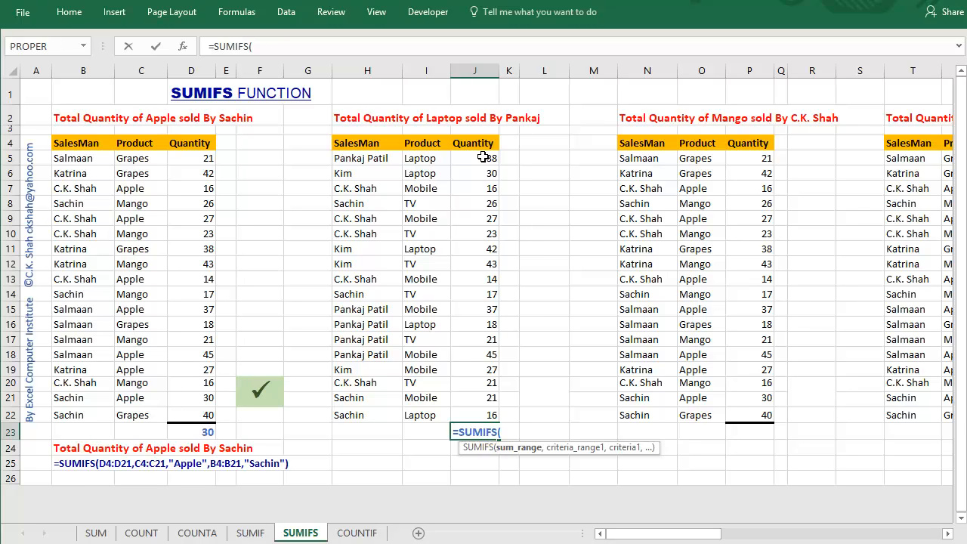
{"action": "left_click_drag", "start_coordinate": [474, 157], "coordinate": [474, 414]}
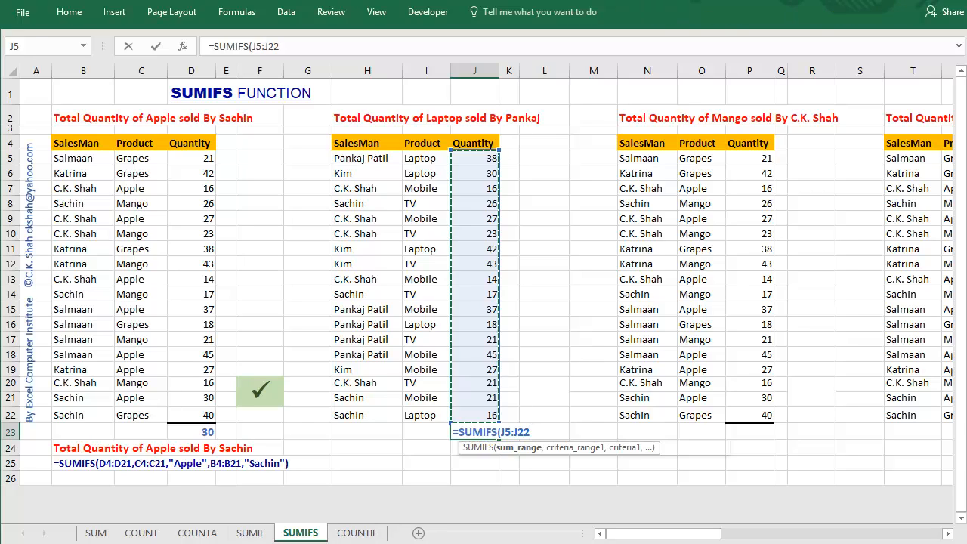
{"action": "type", "text": ",I5:I22,\""}
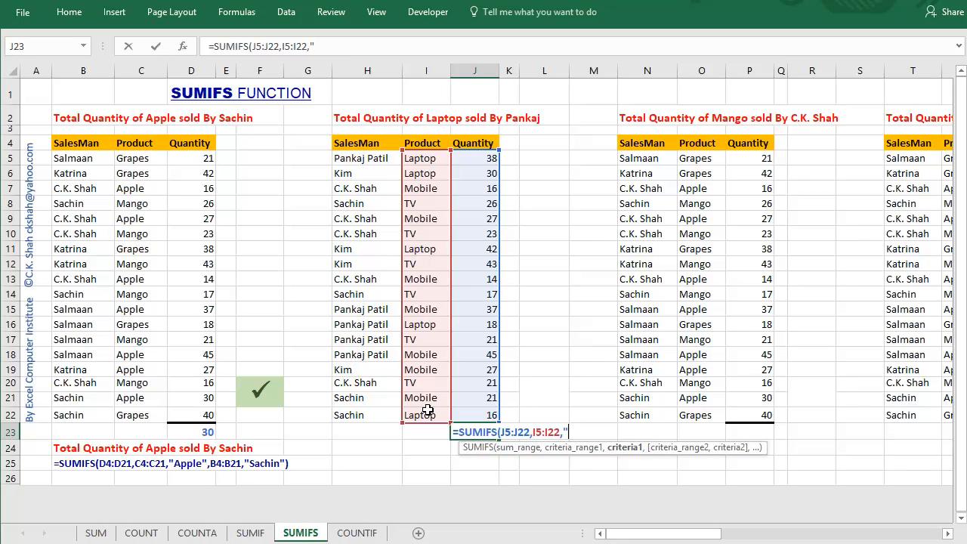
{"action": "type", "text": "Laptop\""}
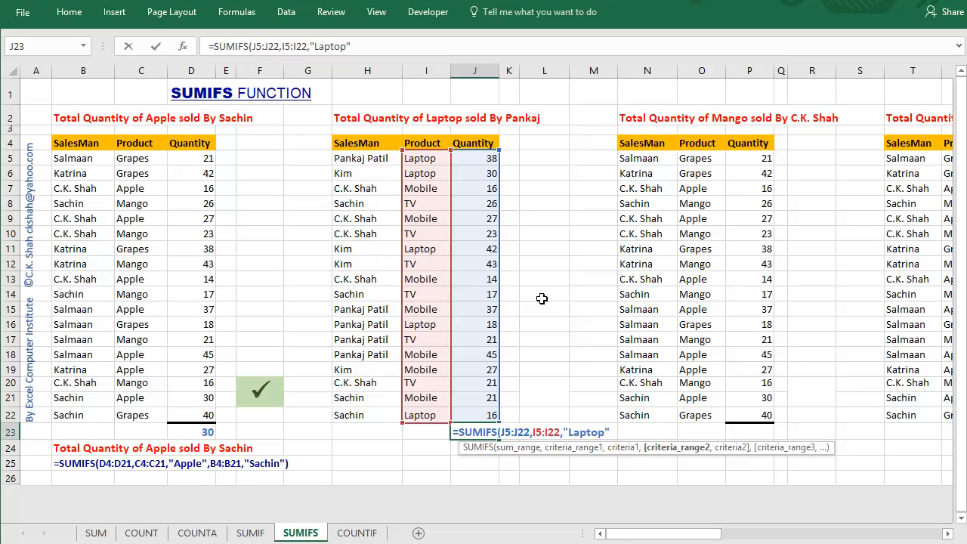
{"action": "type", "text": ","}
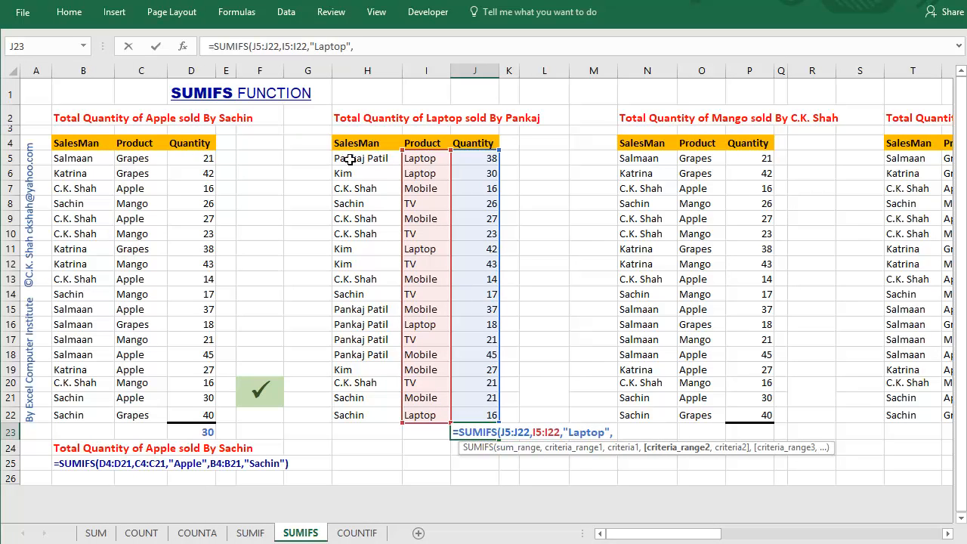
{"action": "left_click_drag", "start_coordinate": [367, 159], "coordinate": [367, 415]}
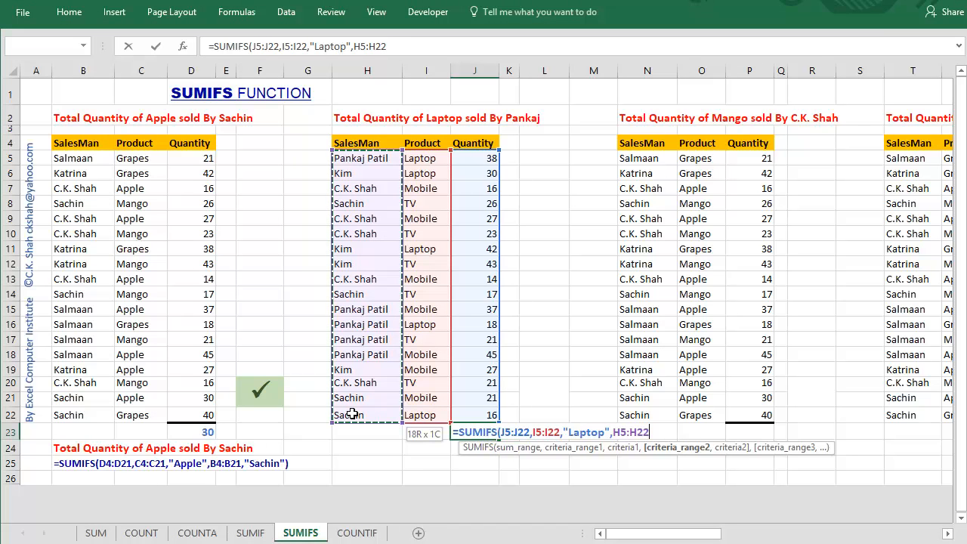
{"action": "type", "text": ",\"P"}
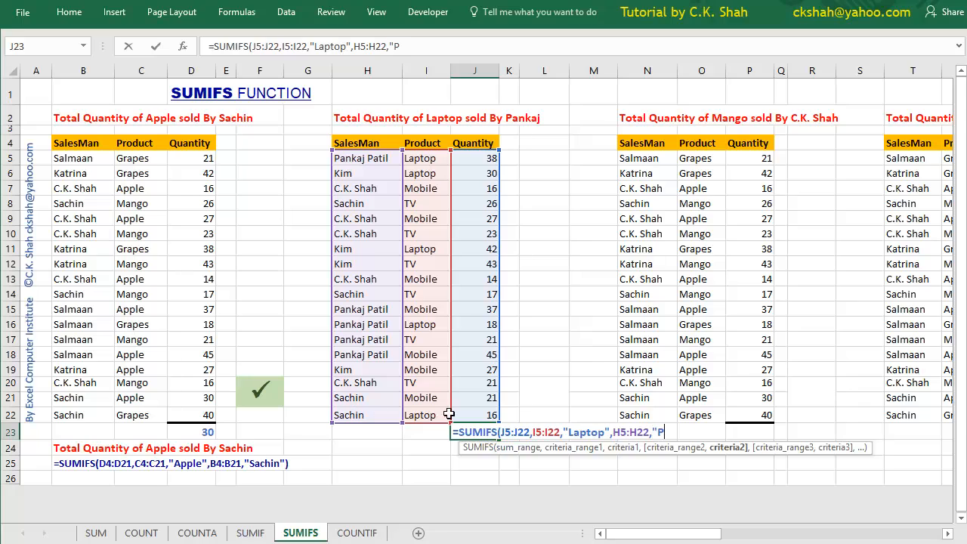
{"action": "type", "text": "ankaj\")"}
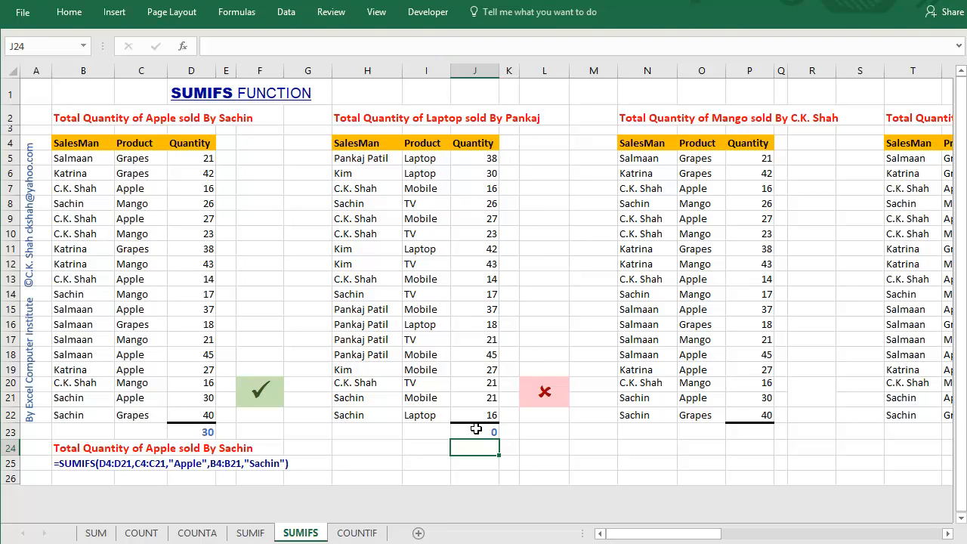
Reopen the J23 laptop formula to revise its "Pankaj" salesman criterion
{"action": "left_click", "coordinate": [474, 432]}
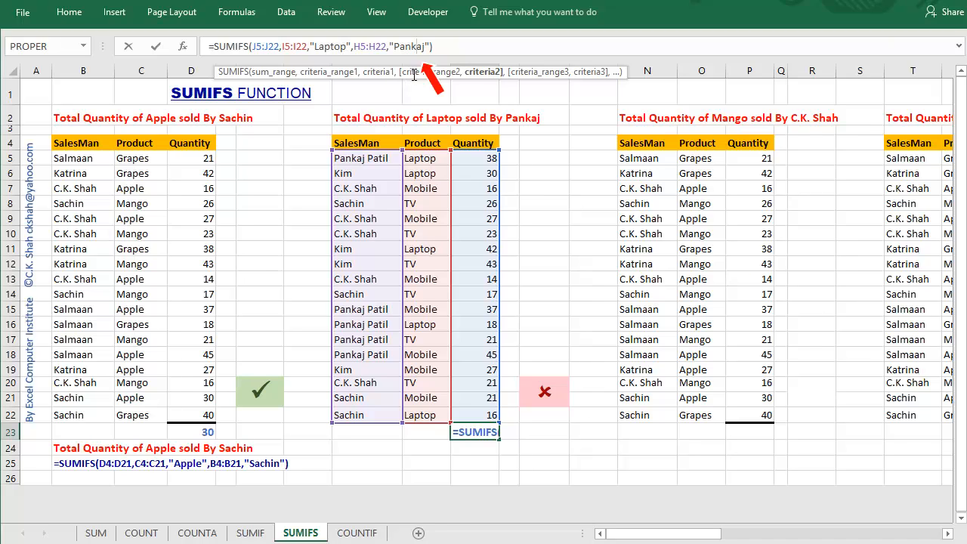
{"action": "type", "text": "Patil"}
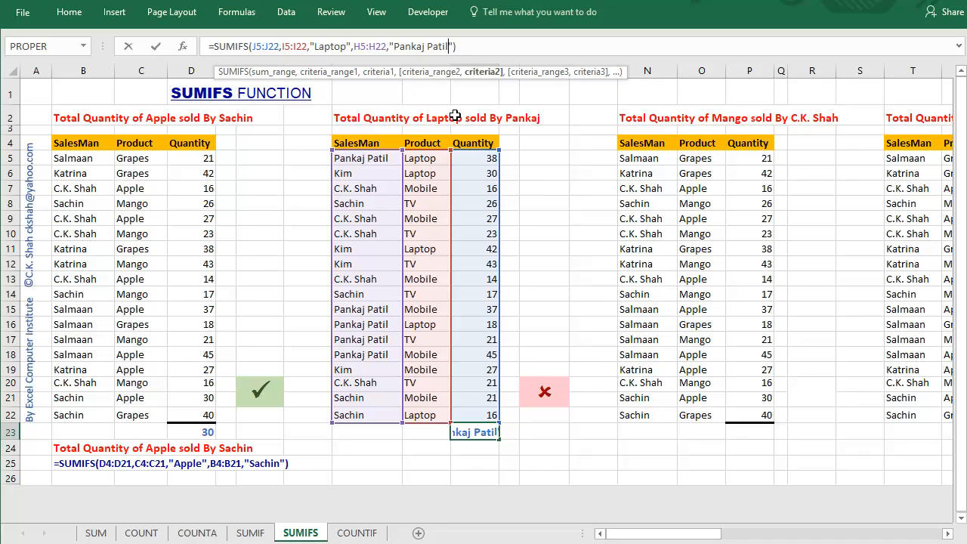
{"action": "key", "text": "Return"}
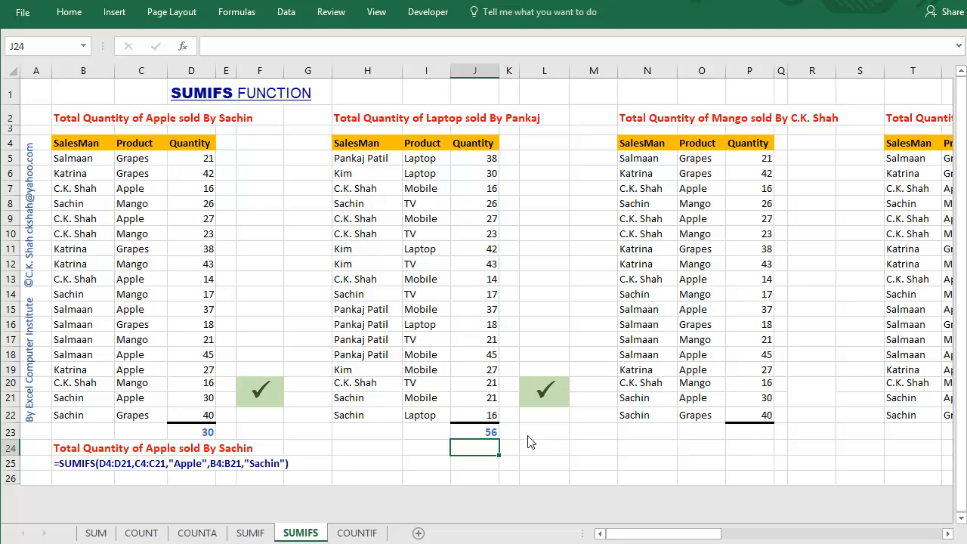
{"action": "scroll", "scroll_direction": "right", "scroll_amount": 3}
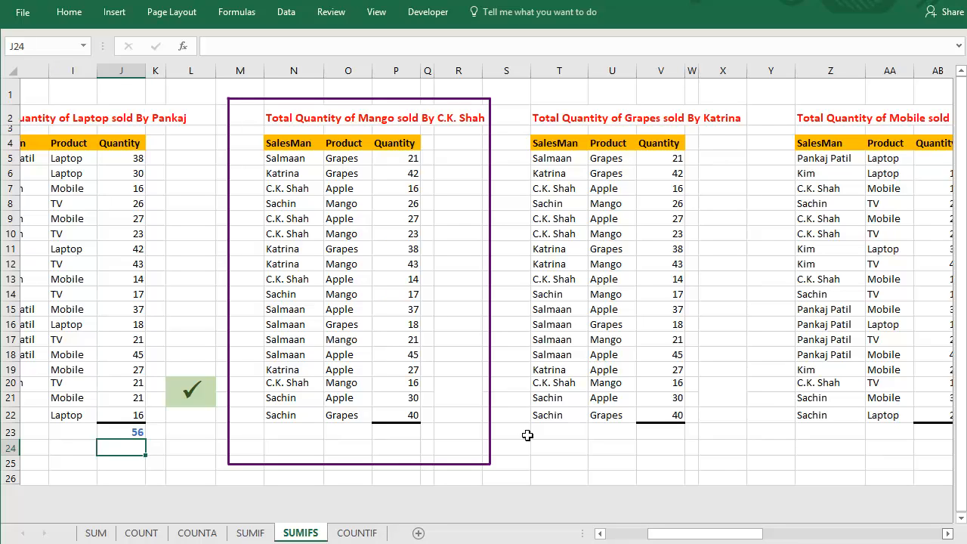
{"action": "mouse_move", "coordinate": [478, 436]}
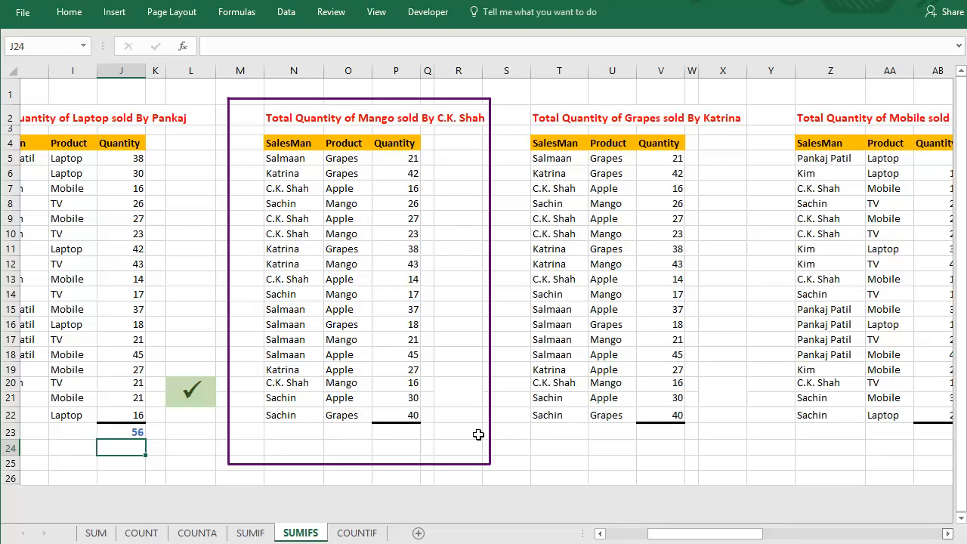
{"action": "mouse_move", "coordinate": [348, 430]}
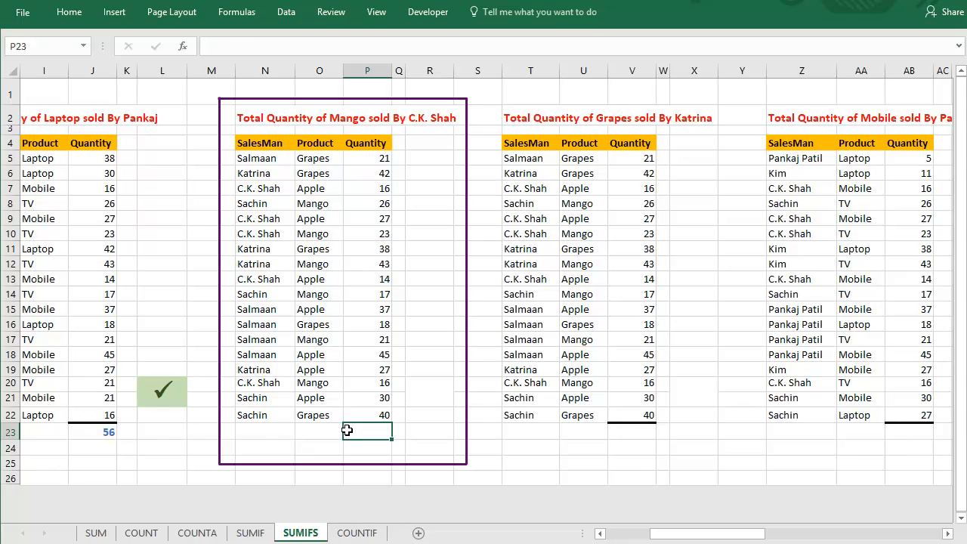
Enter =SUMIFS(P5:P22,O5:O22,"Mango",N5:N22,"C.K.*") in P23, giving a mango total of 39
{"action": "type", "text": "=su"}
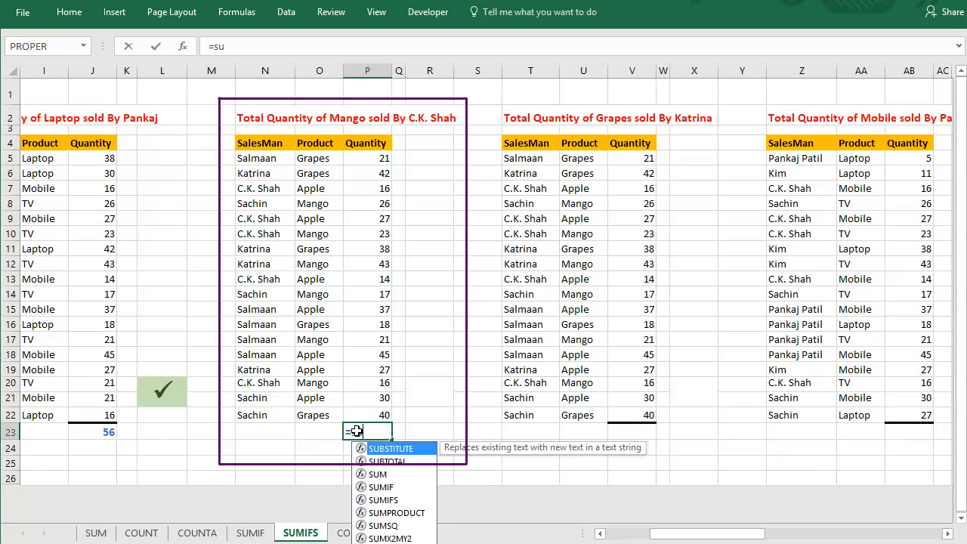
{"action": "type", "text": "m"}
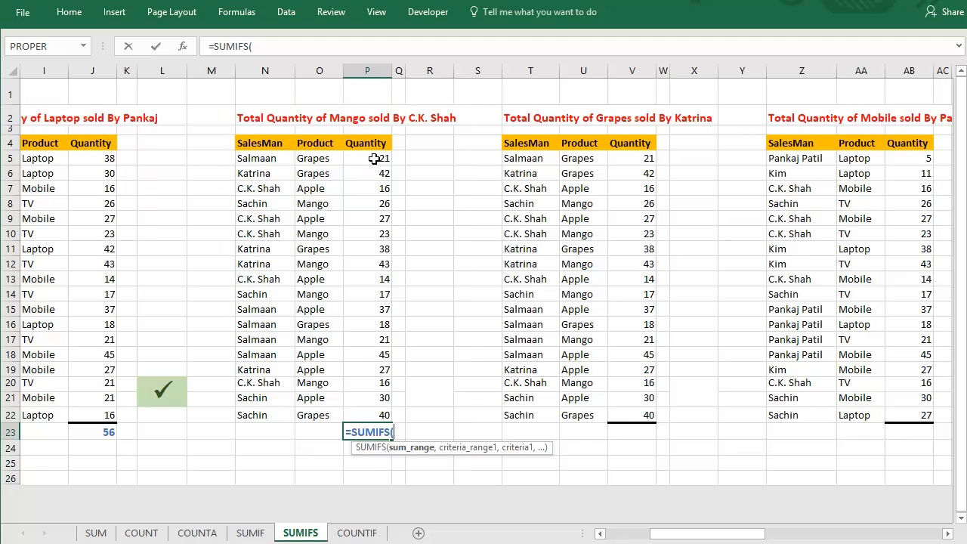
{"action": "left_click_drag", "start_coordinate": [367, 159], "coordinate": [368, 414]}
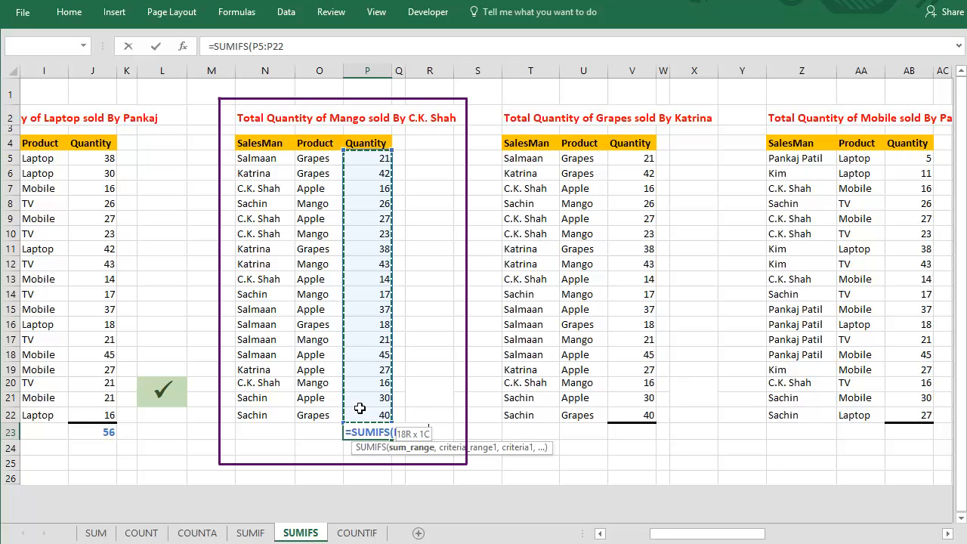
{"action": "type", "text": ",O5:O22"}
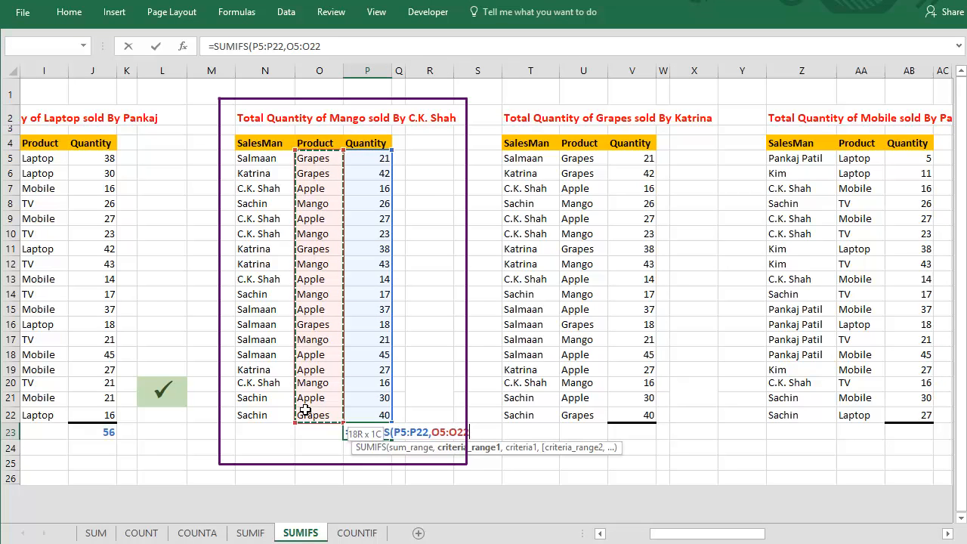
{"action": "type", "text": "\"Mang"}
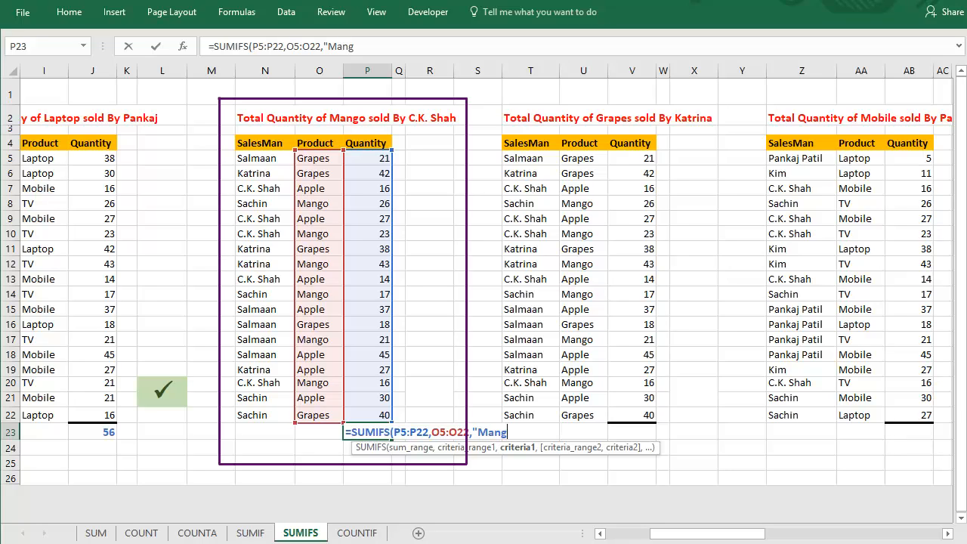
{"action": "type", "text": "o\","}
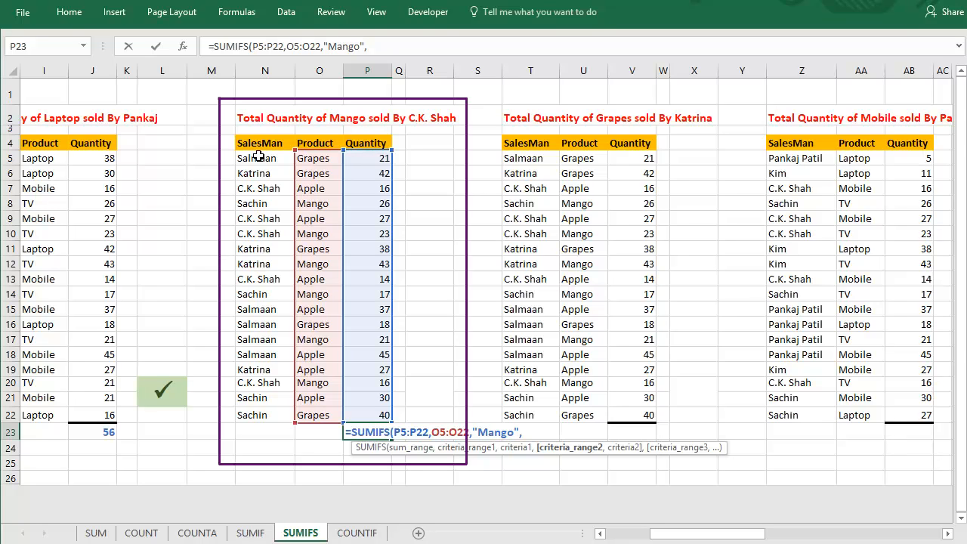
{"action": "left_click_drag", "start_coordinate": [264, 159], "coordinate": [264, 414]}
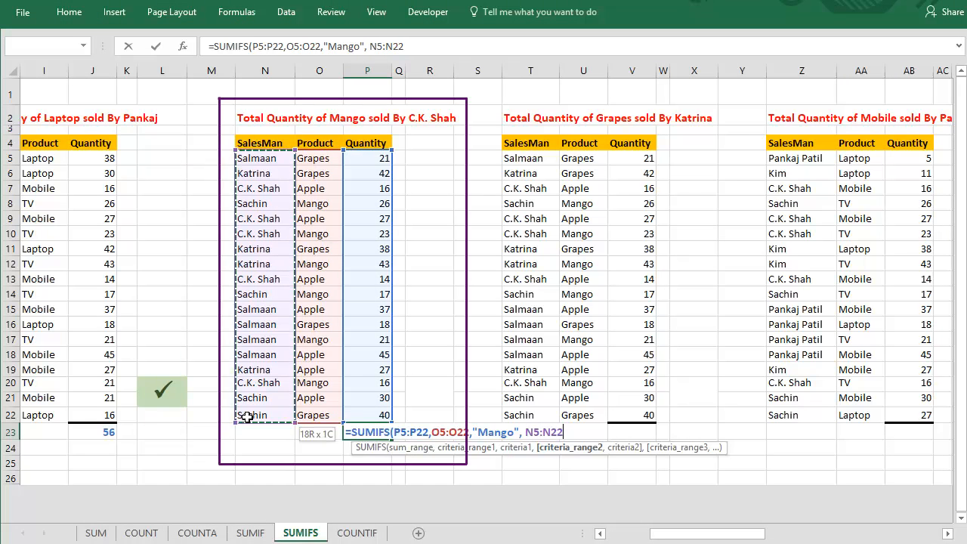
{"action": "type", "text": ","}
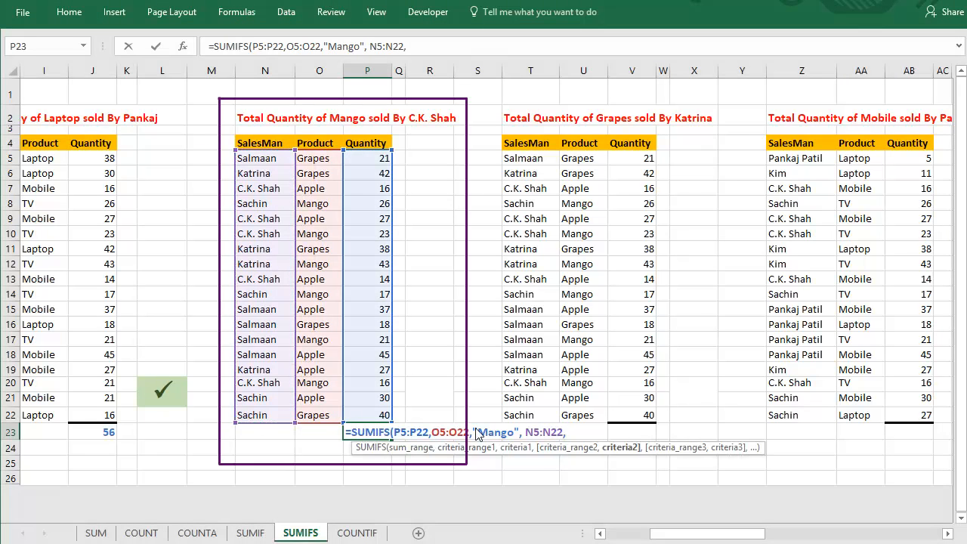
{"action": "type", "text": "\""}
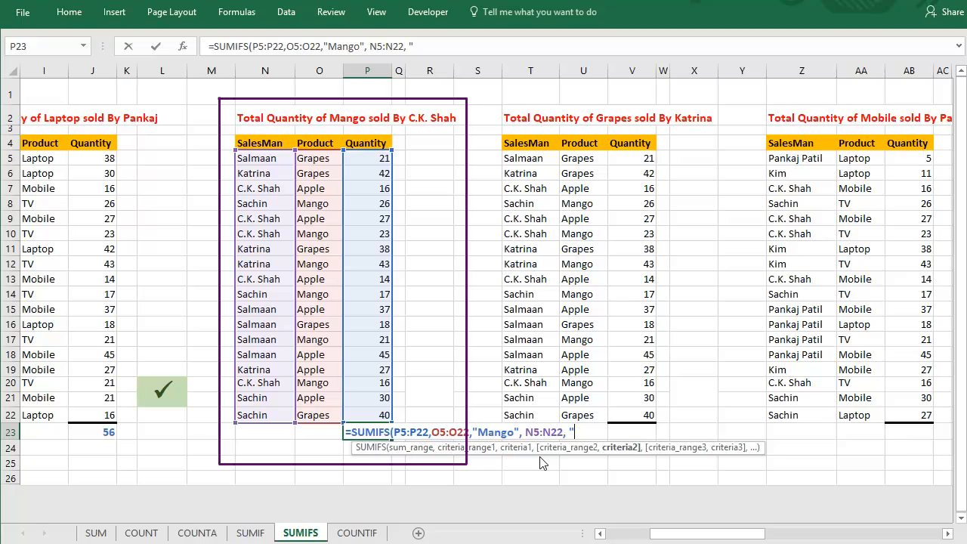
{"action": "type", "text": "C.K.*\")"}
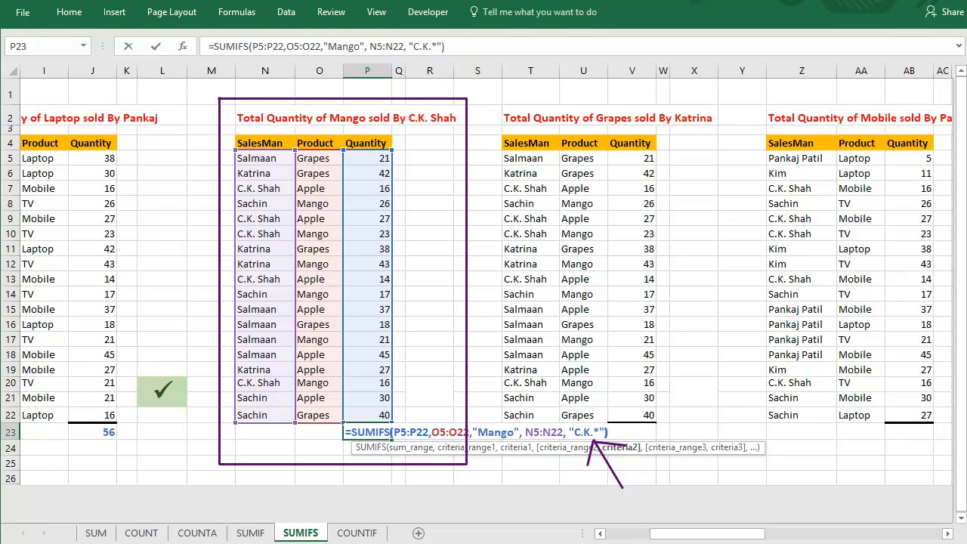
{"action": "key", "text": "Return"}
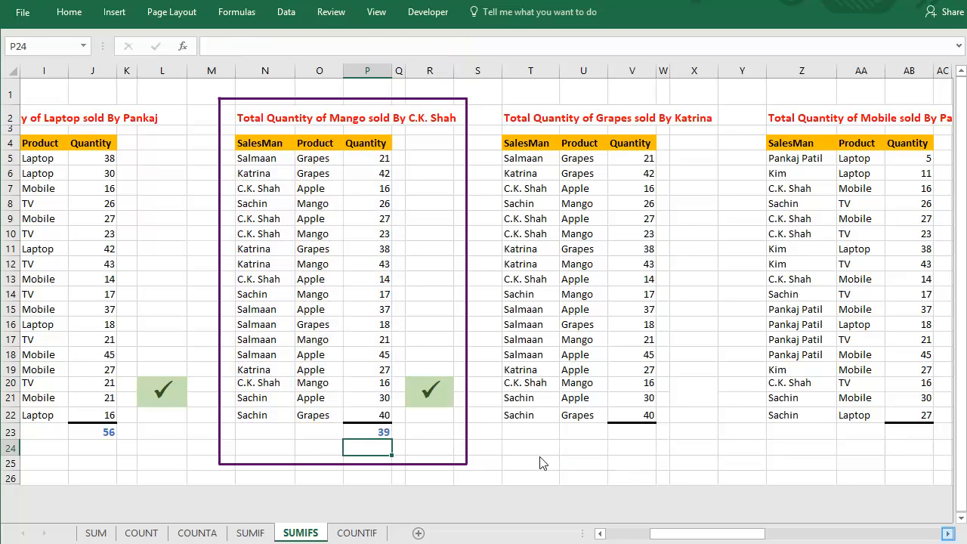